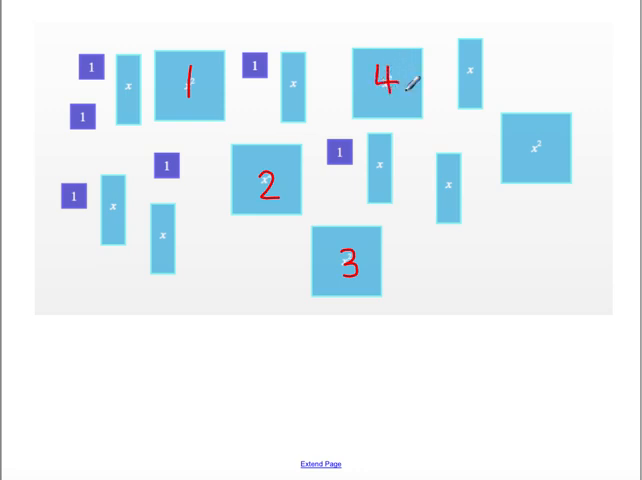
- Select the red pen to number the five x² square tiles 1 through 5
{"action": "left_click", "coordinate": [538, 144]}
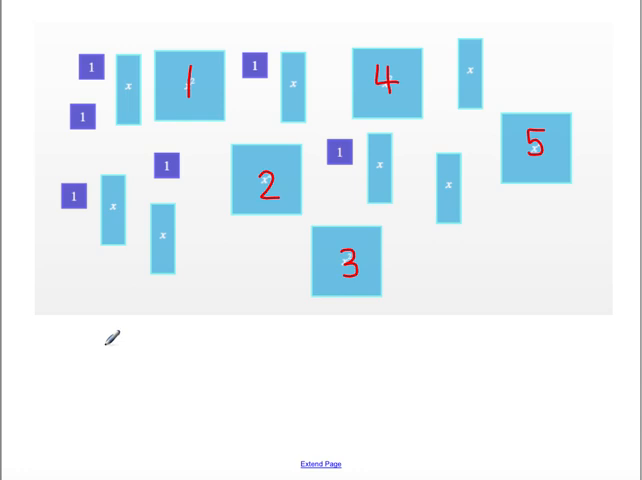
{"action": "mouse_move", "coordinate": [90, 324]}
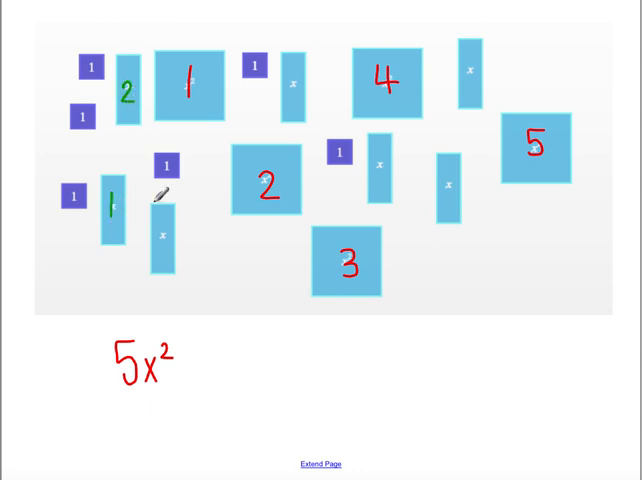
- Continue handwriting the tile counts beneath the model in red
{"action": "type", "text": "3"}
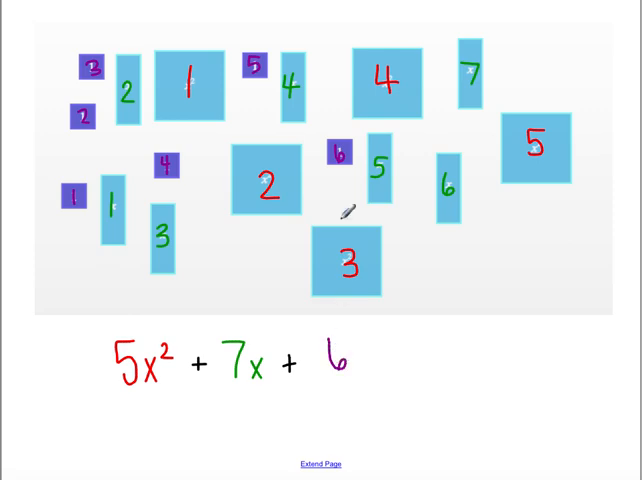
{"action": "mouse_move", "coordinate": [96, 326]}
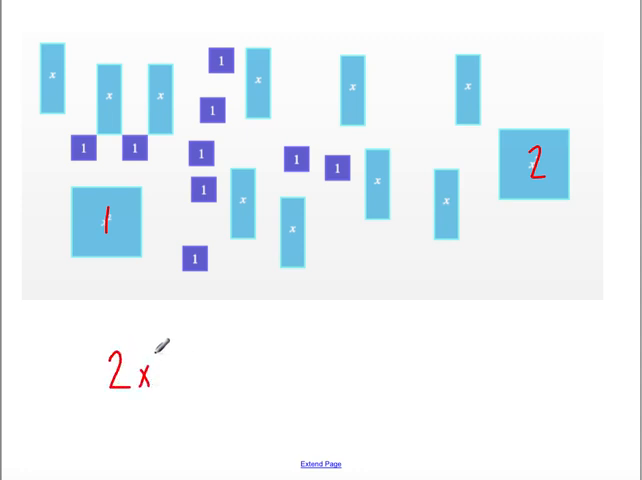
- Add the superscript ² to make 2x² beneath the new tile model
{"action": "type", "text": "²"}
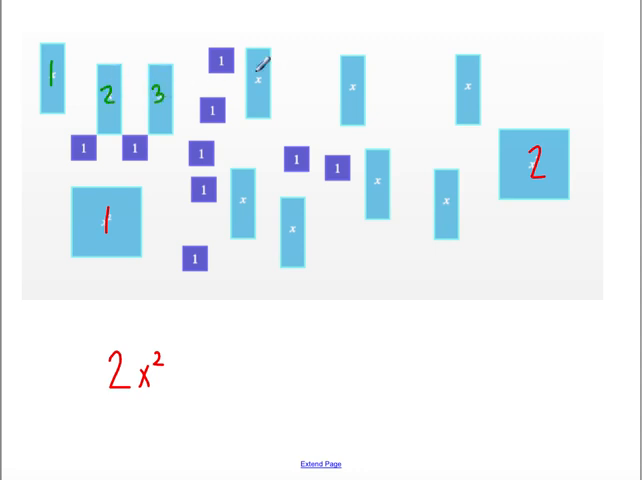
- Switch to the green pen, number the ten x tiles and write 10x beside 2x²
{"action": "left_click", "coordinate": [238, 196]}
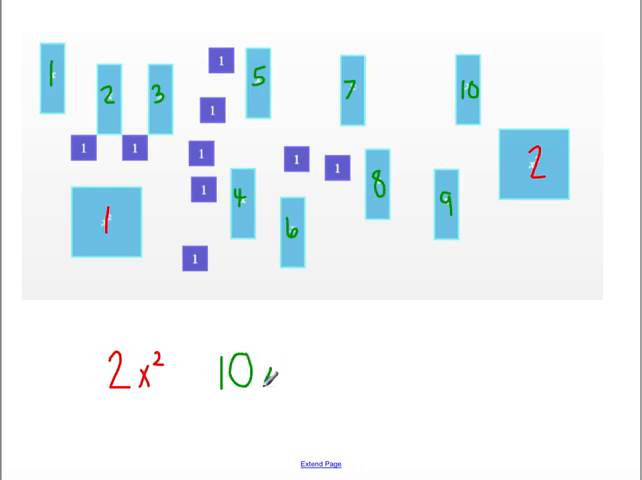
{"action": "type", "text": "x"}
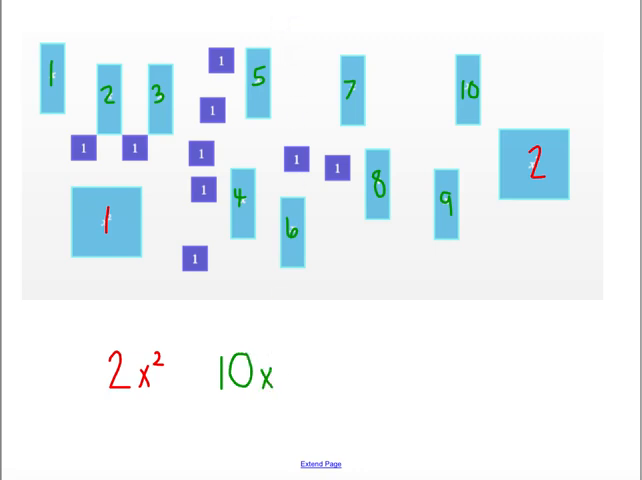